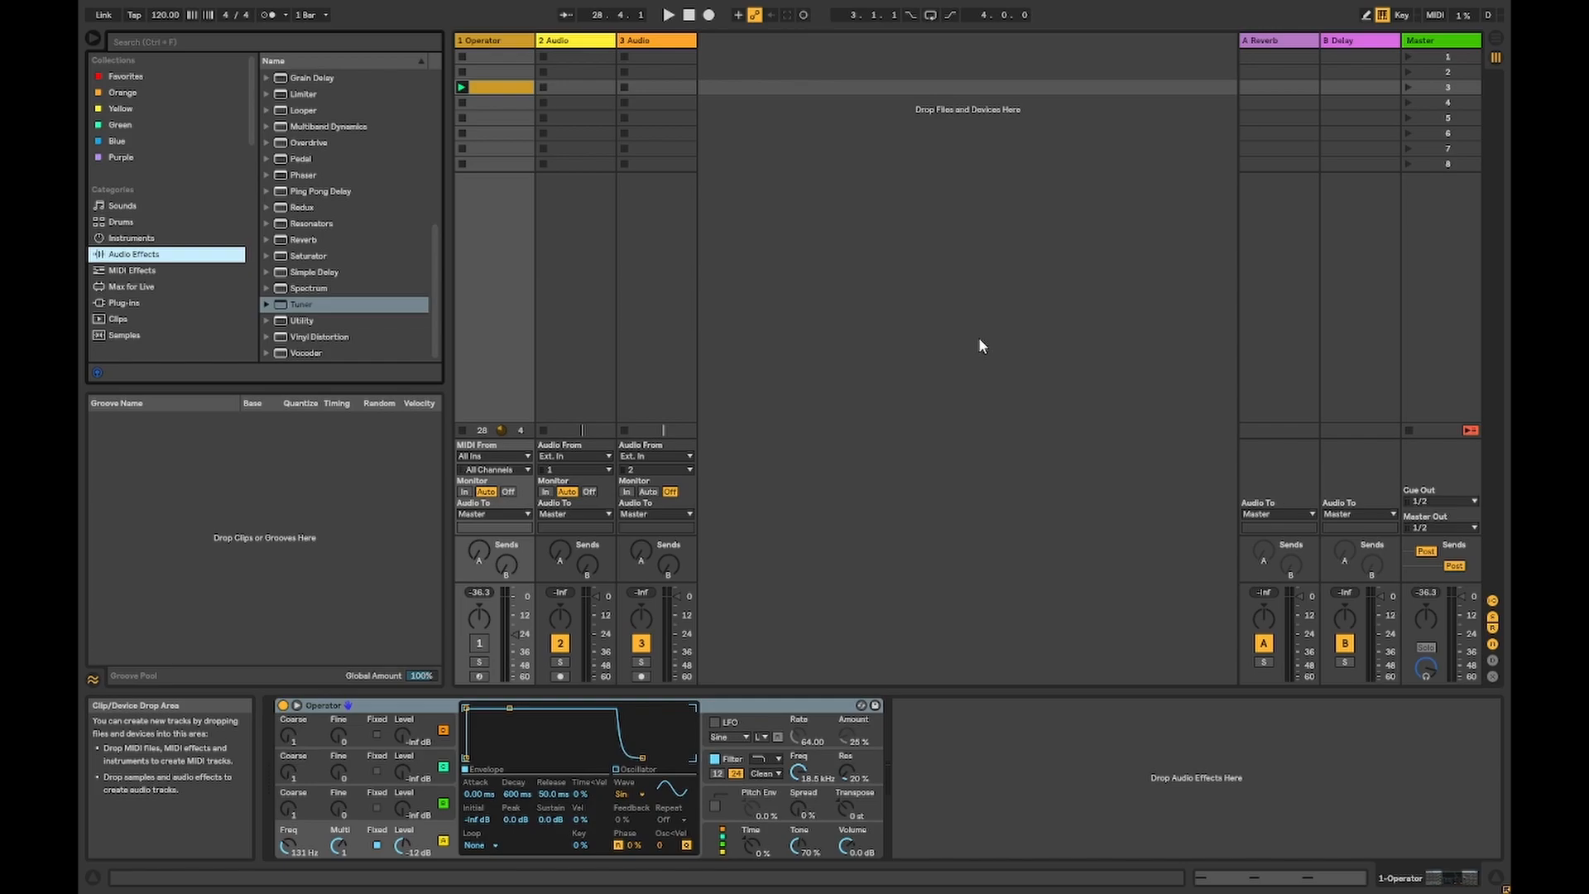
# - Show the Instruments category in the browser, where Operator is listed
pyautogui.click(129, 239)
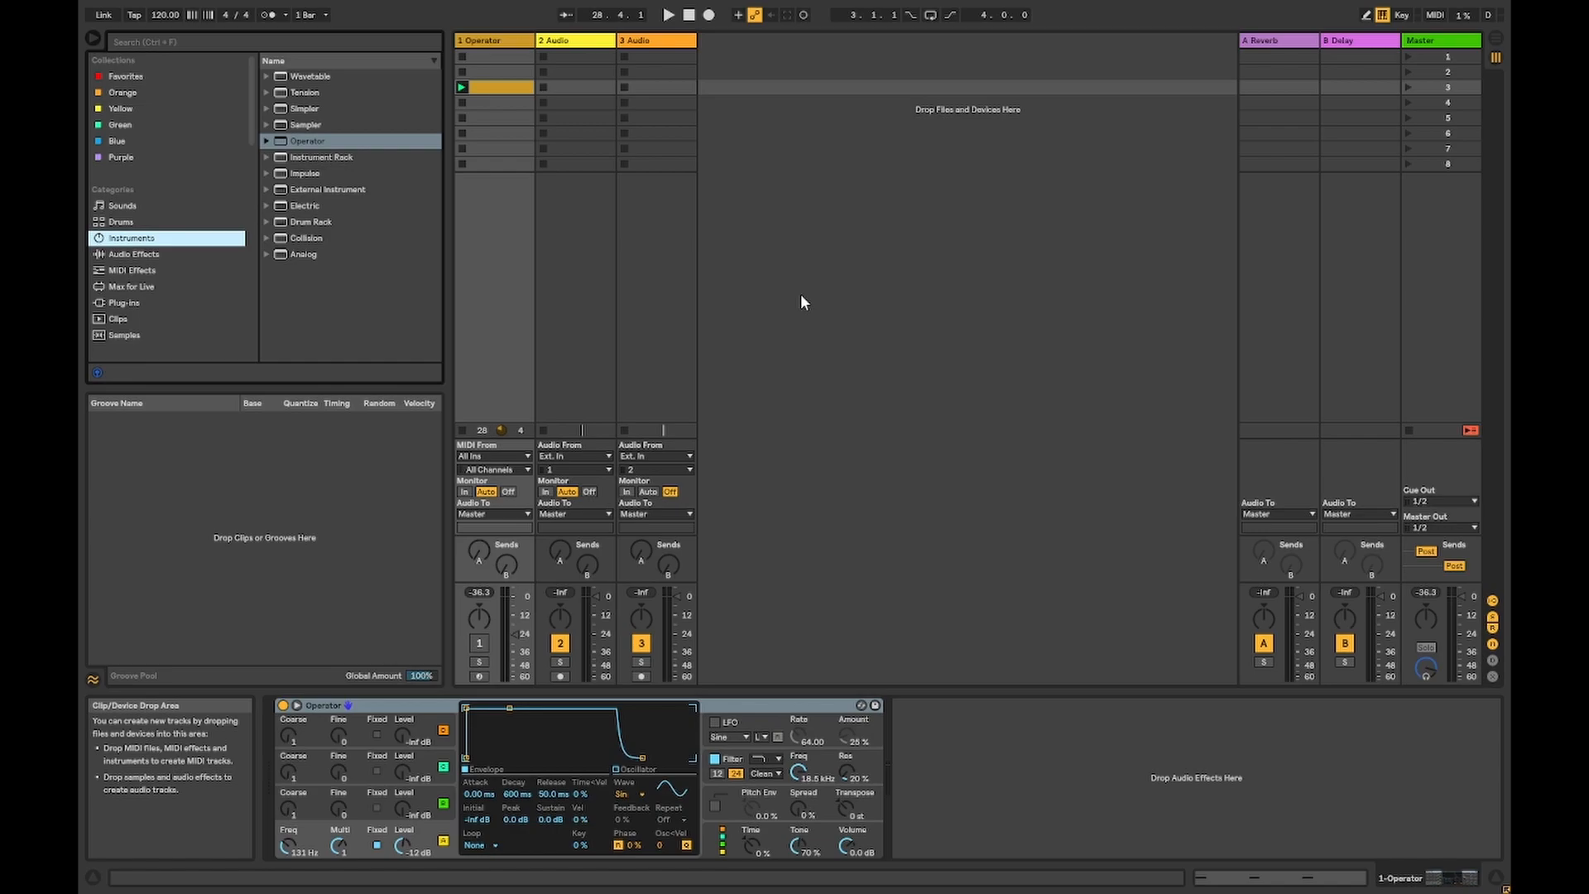
pyautogui.moveTo(657, 260)
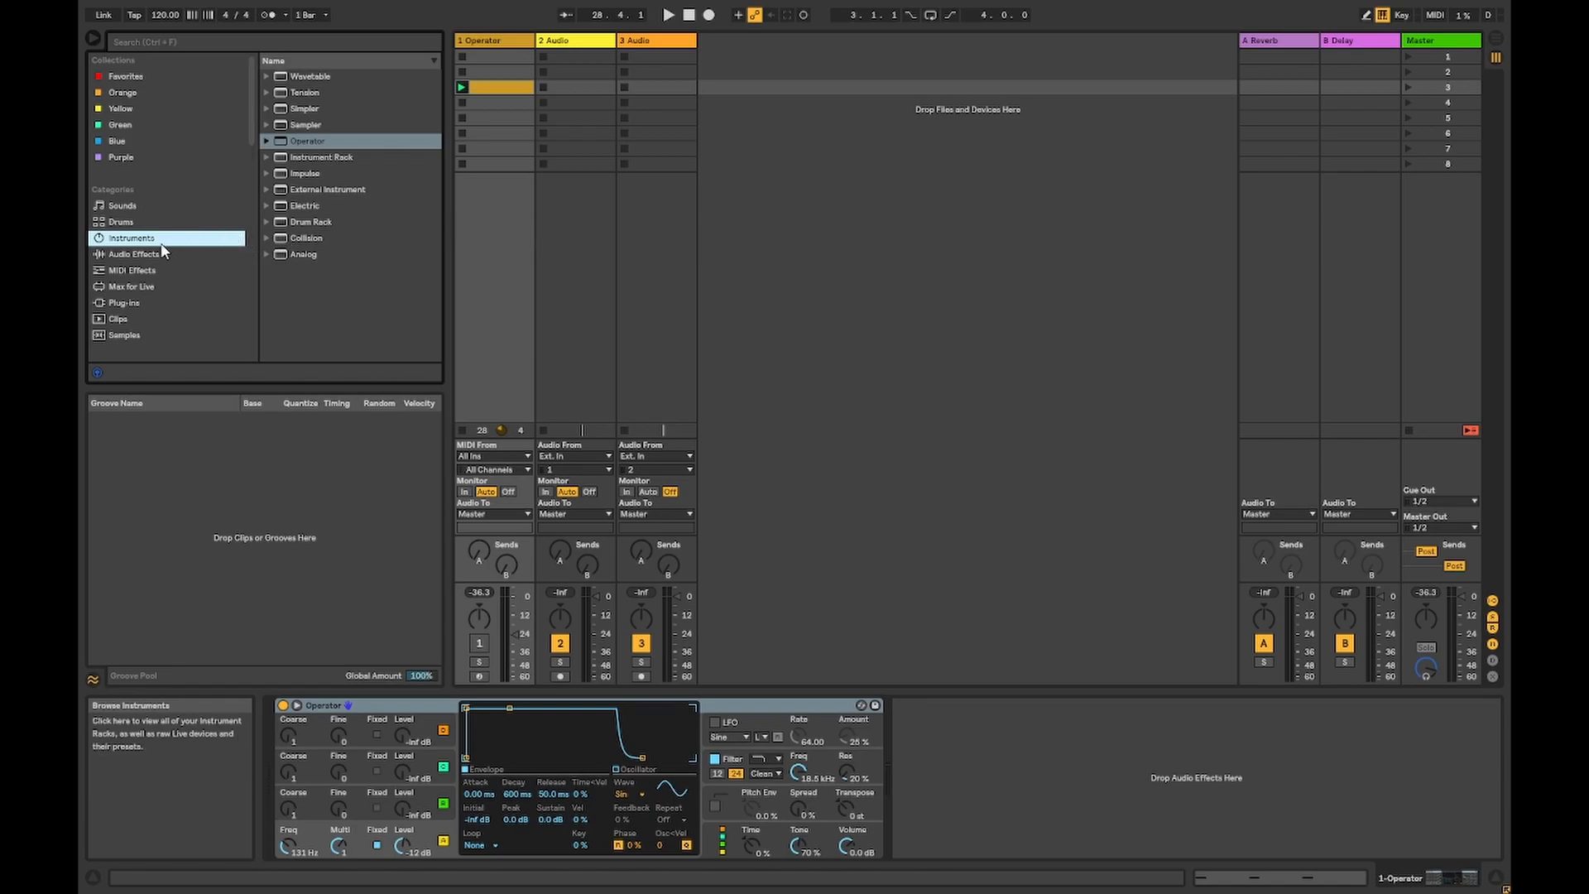
# - Load the Tuner audio effect after Operator on track 1 from the Audio Effects list
pyautogui.click(134, 255)
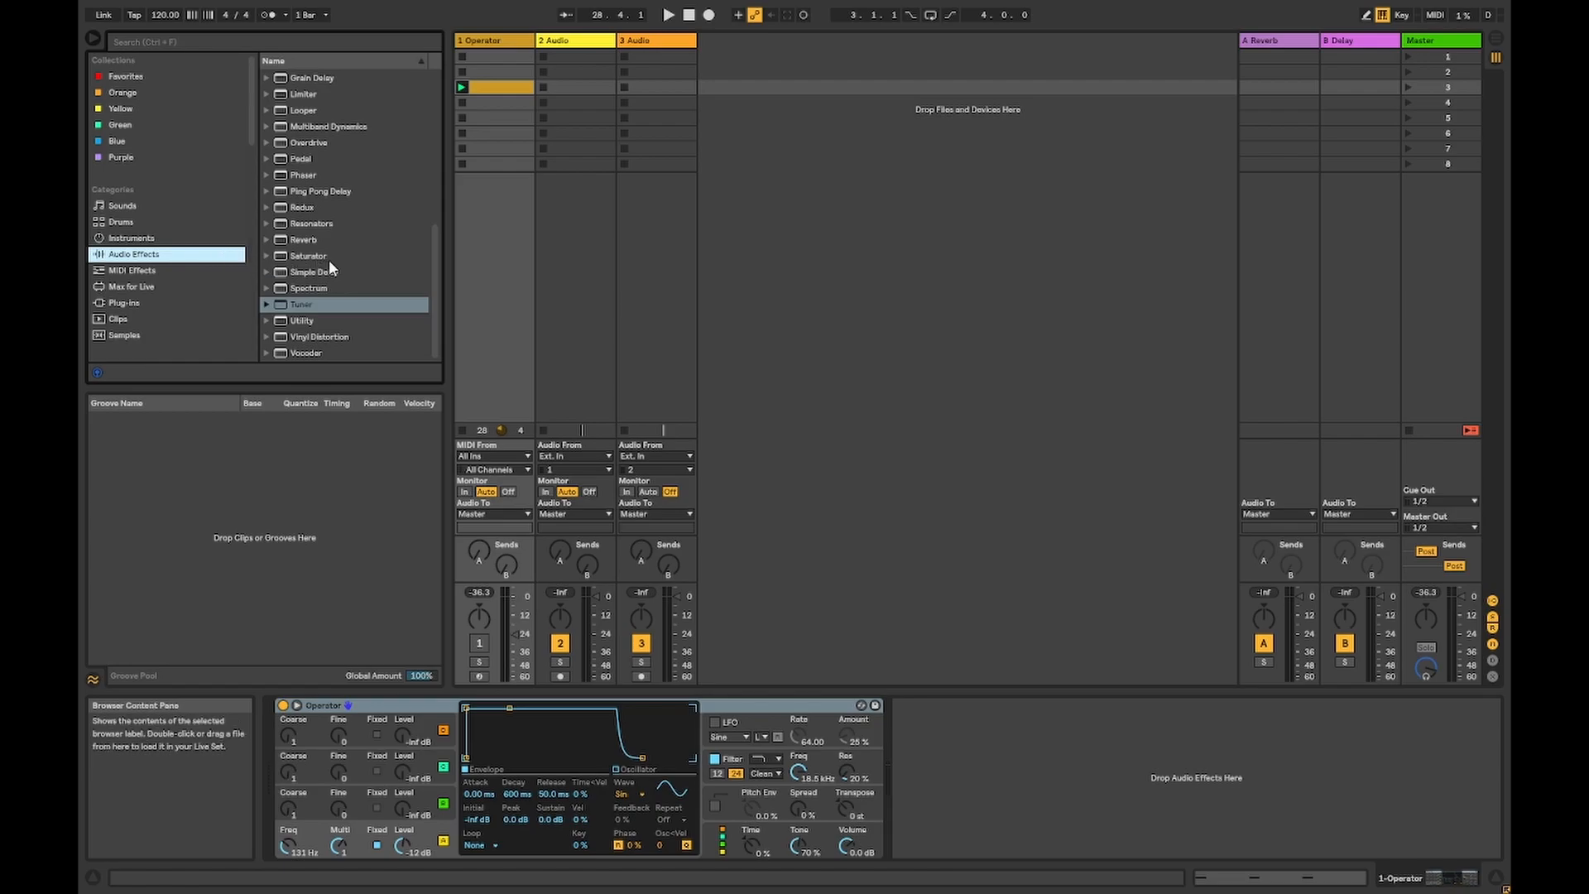
pyautogui.moveTo(324, 206)
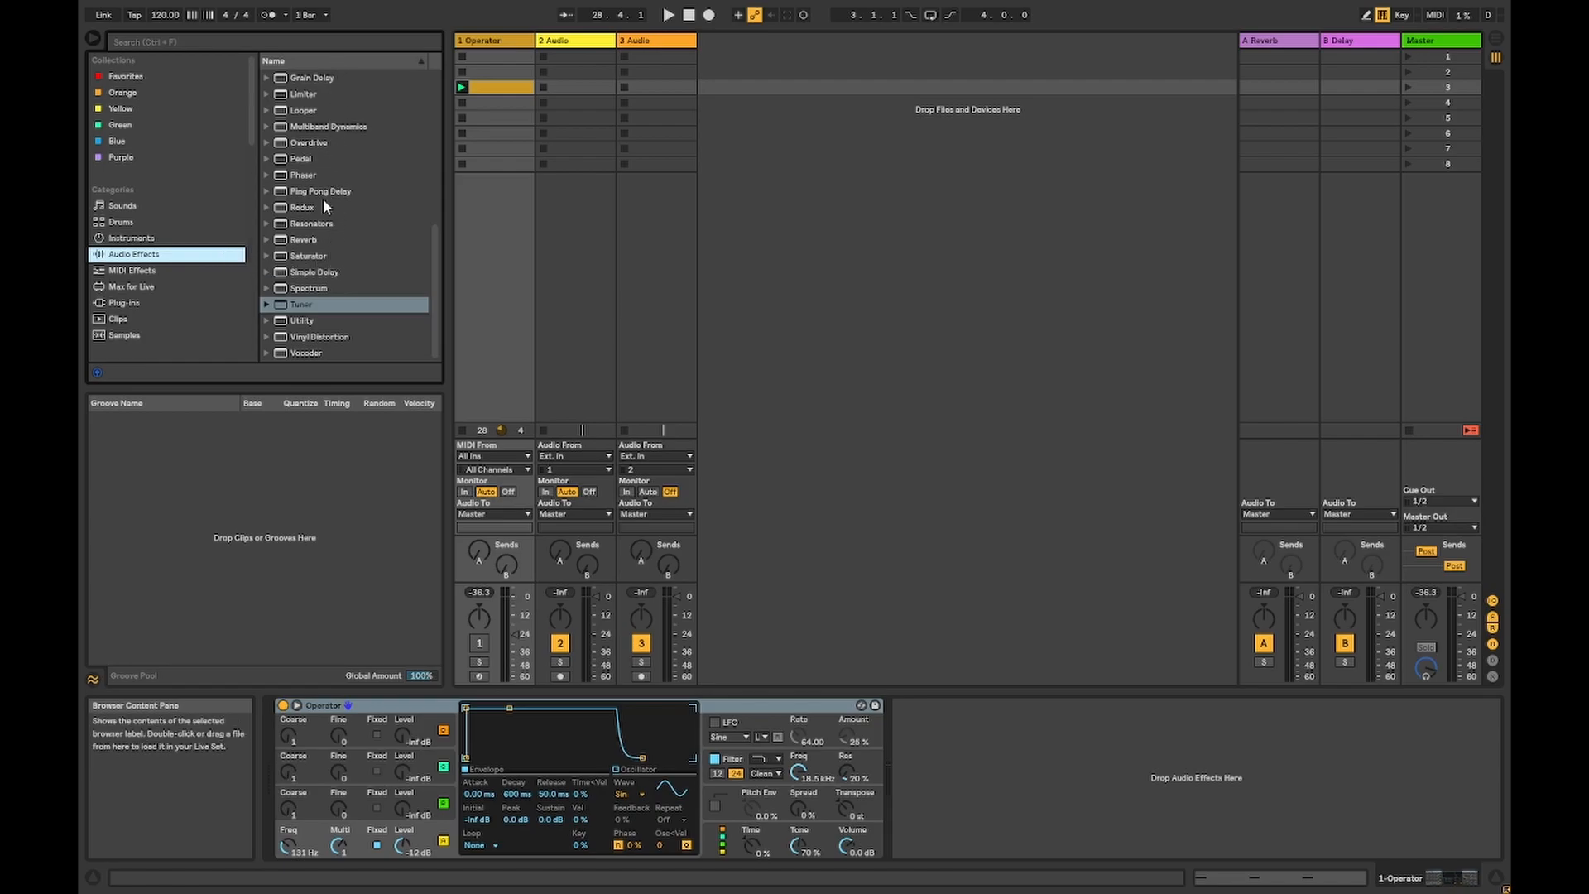
pyautogui.moveTo(321, 308)
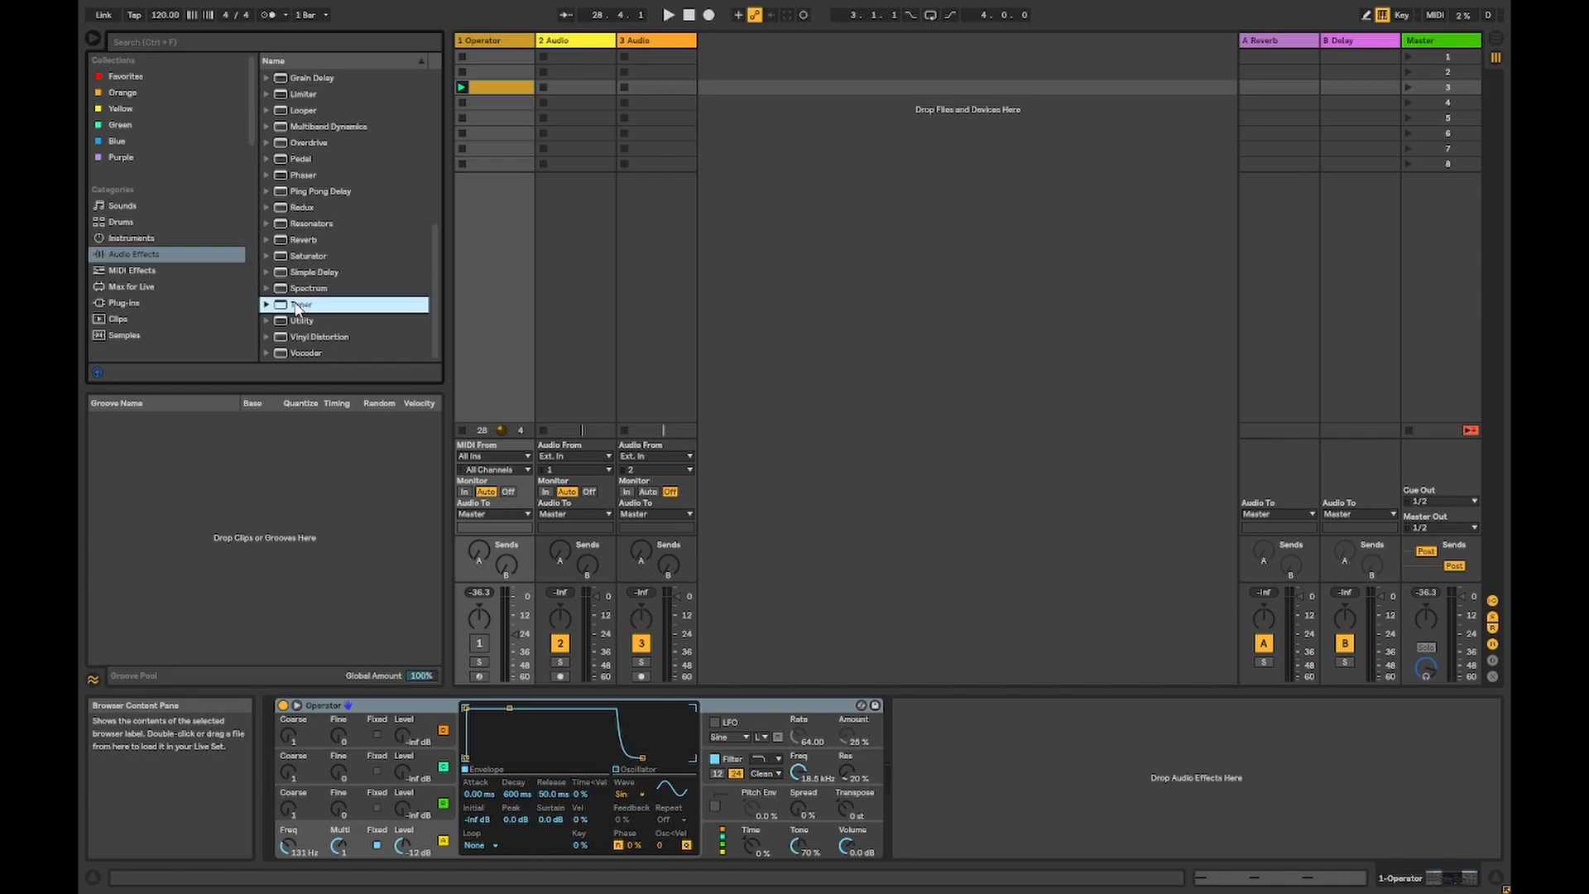
pyautogui.doubleClick(301, 305)
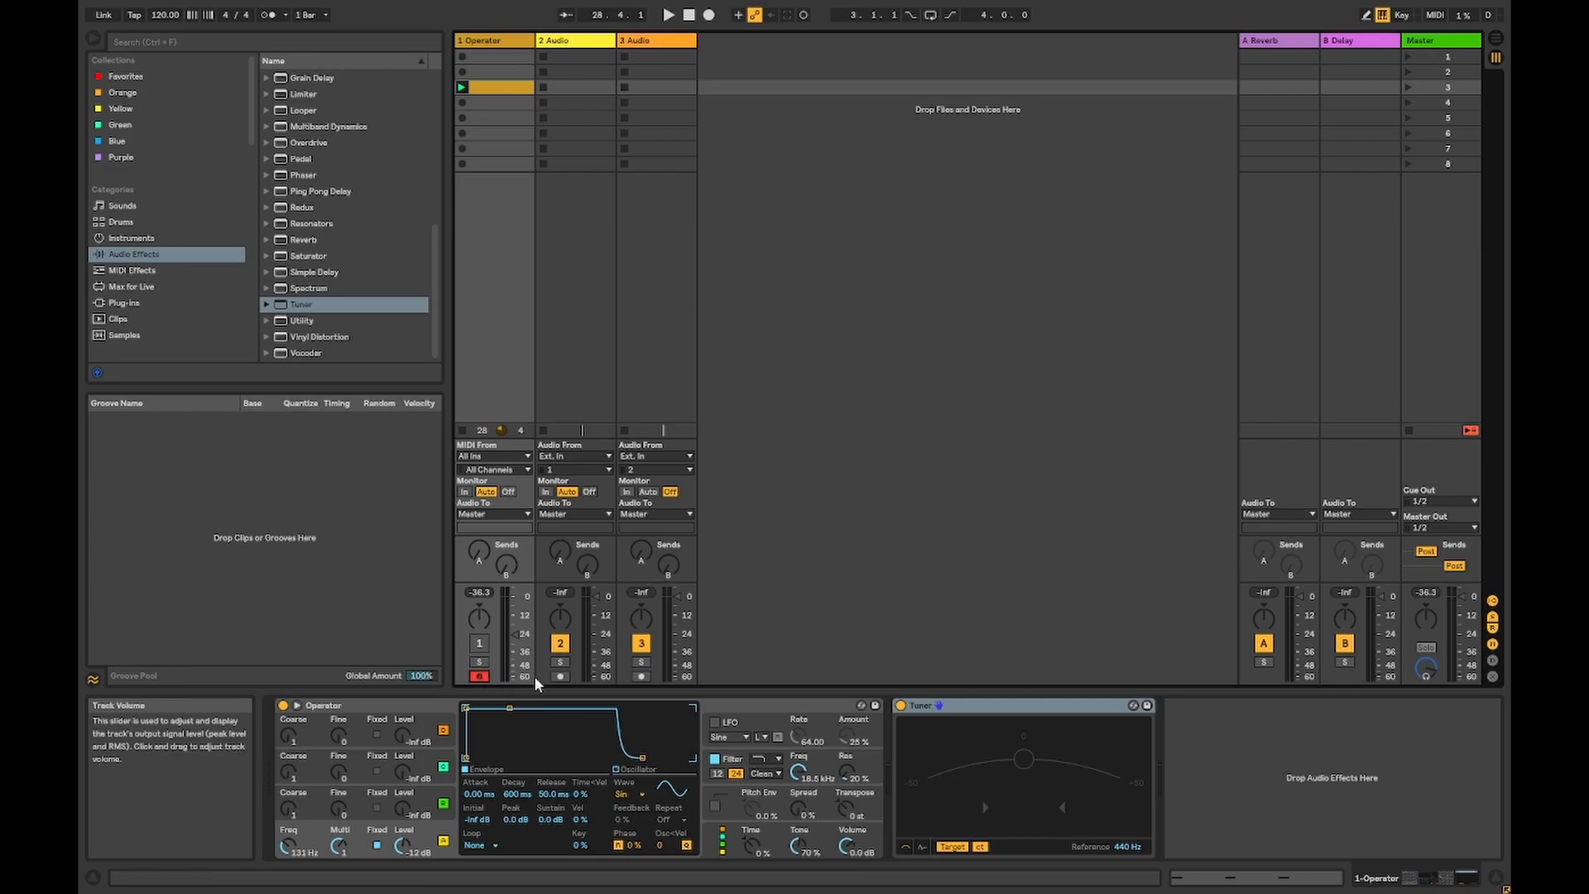
# - Select audio track 2 and cycle its monitoring through Off, Auto and In, leaving it on Auto
pyautogui.click(559, 676)
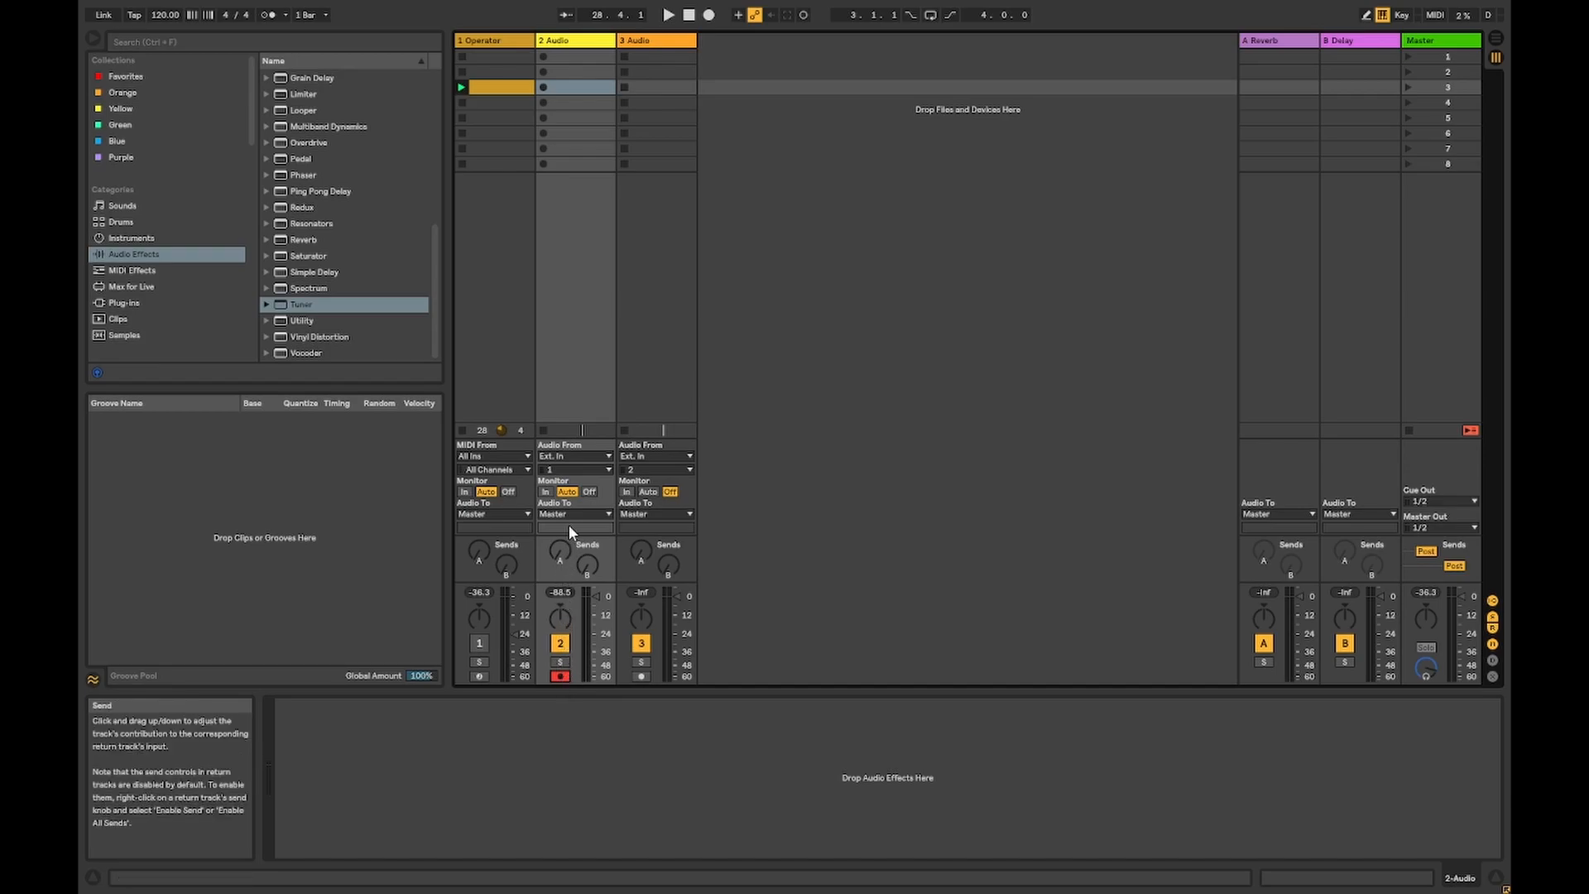
pyautogui.moveTo(566, 493)
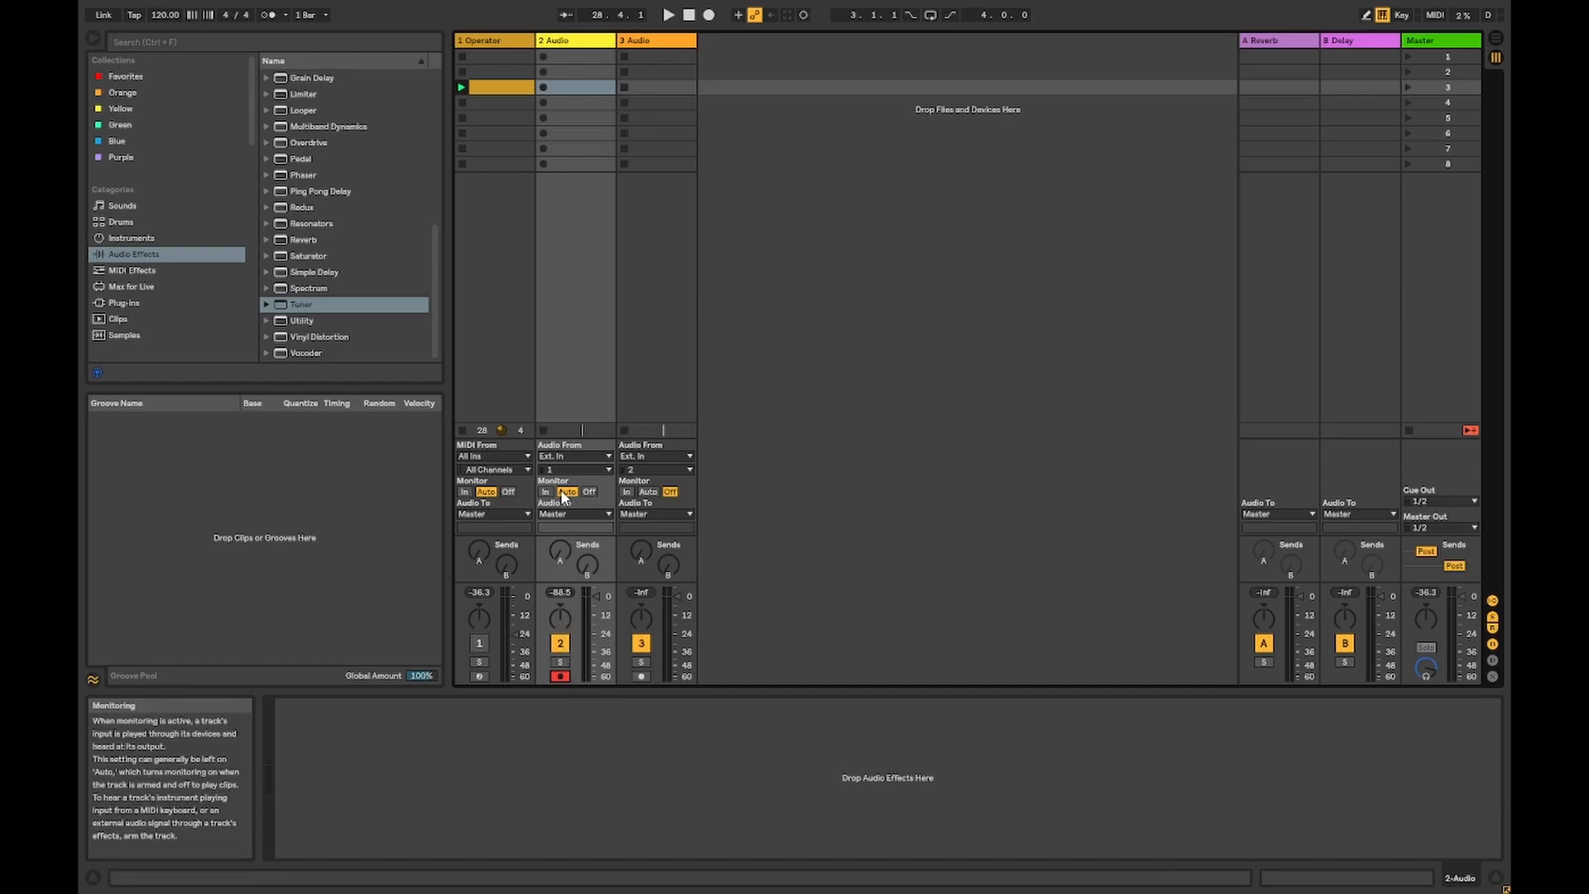
pyautogui.click(589, 492)
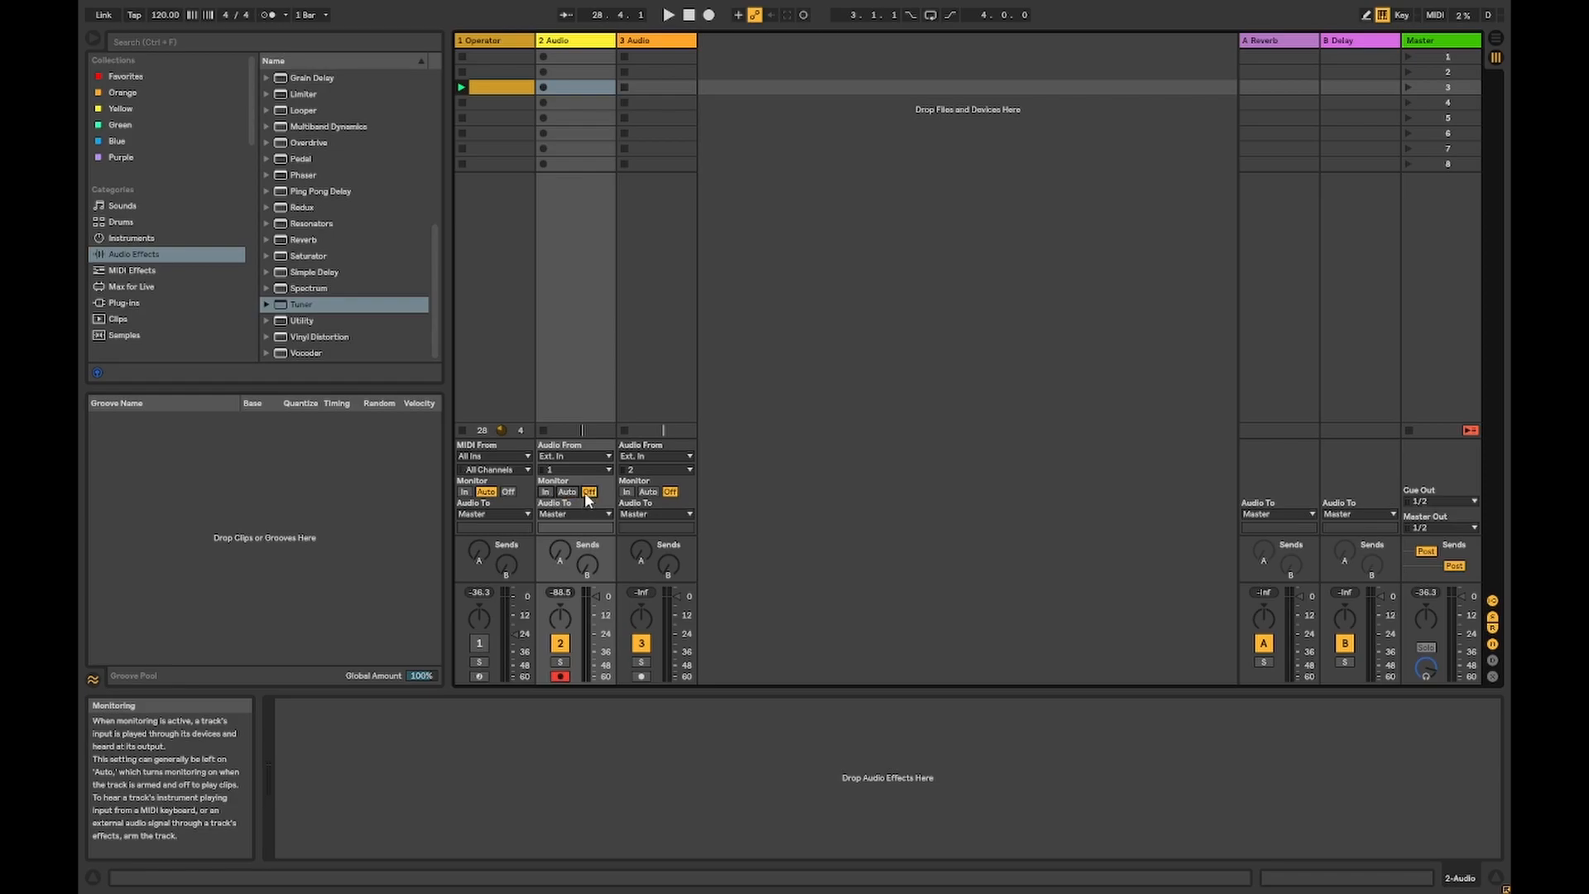
pyautogui.click(566, 492)
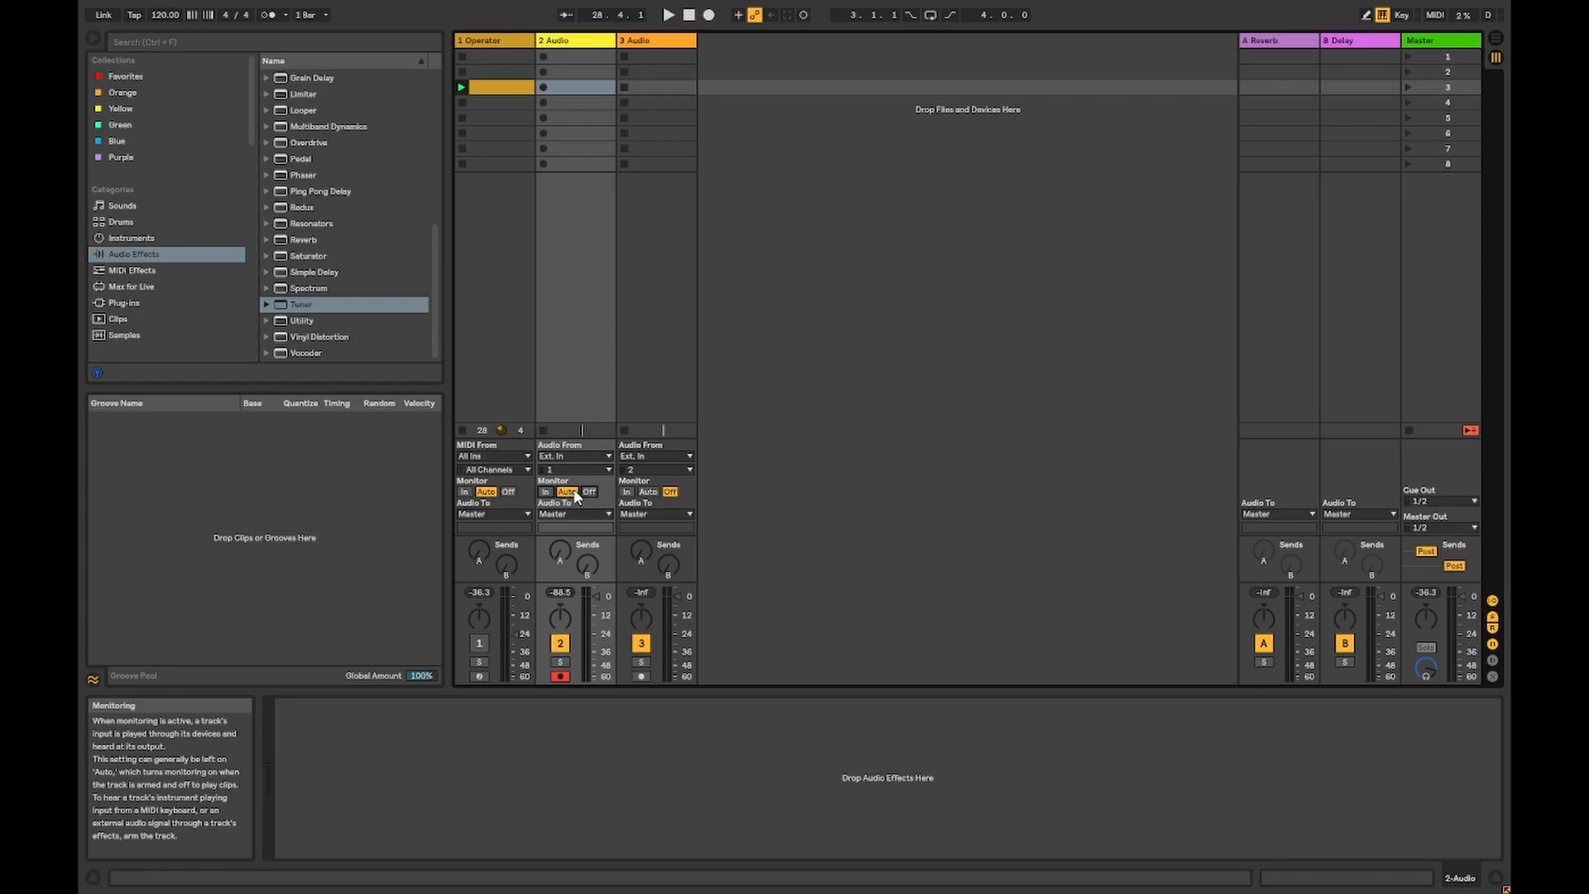
pyautogui.click(546, 491)
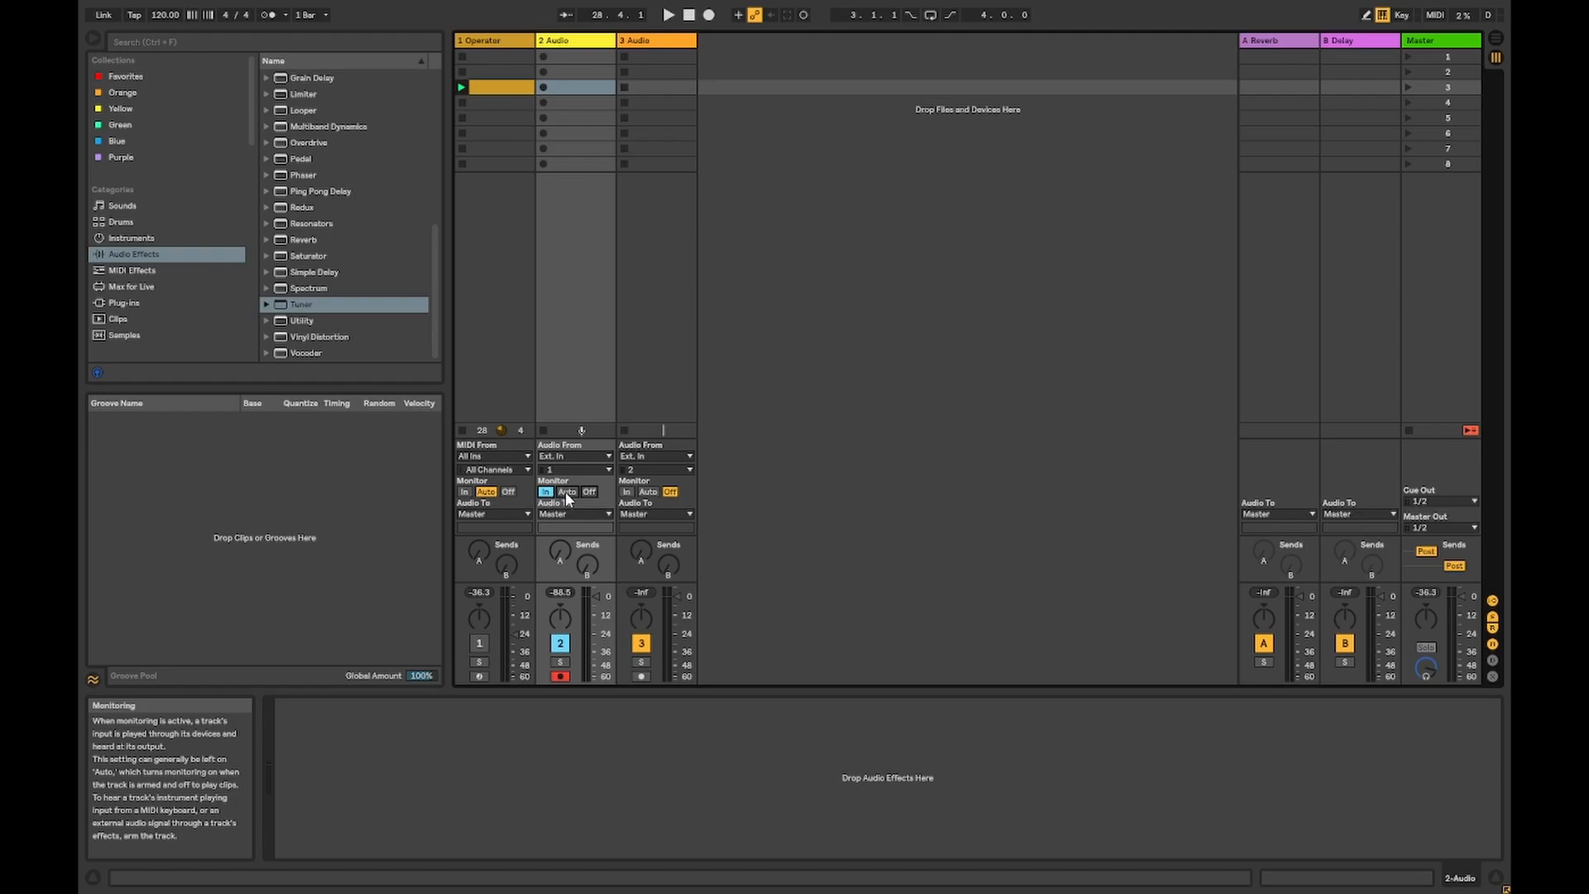
pyautogui.click(566, 492)
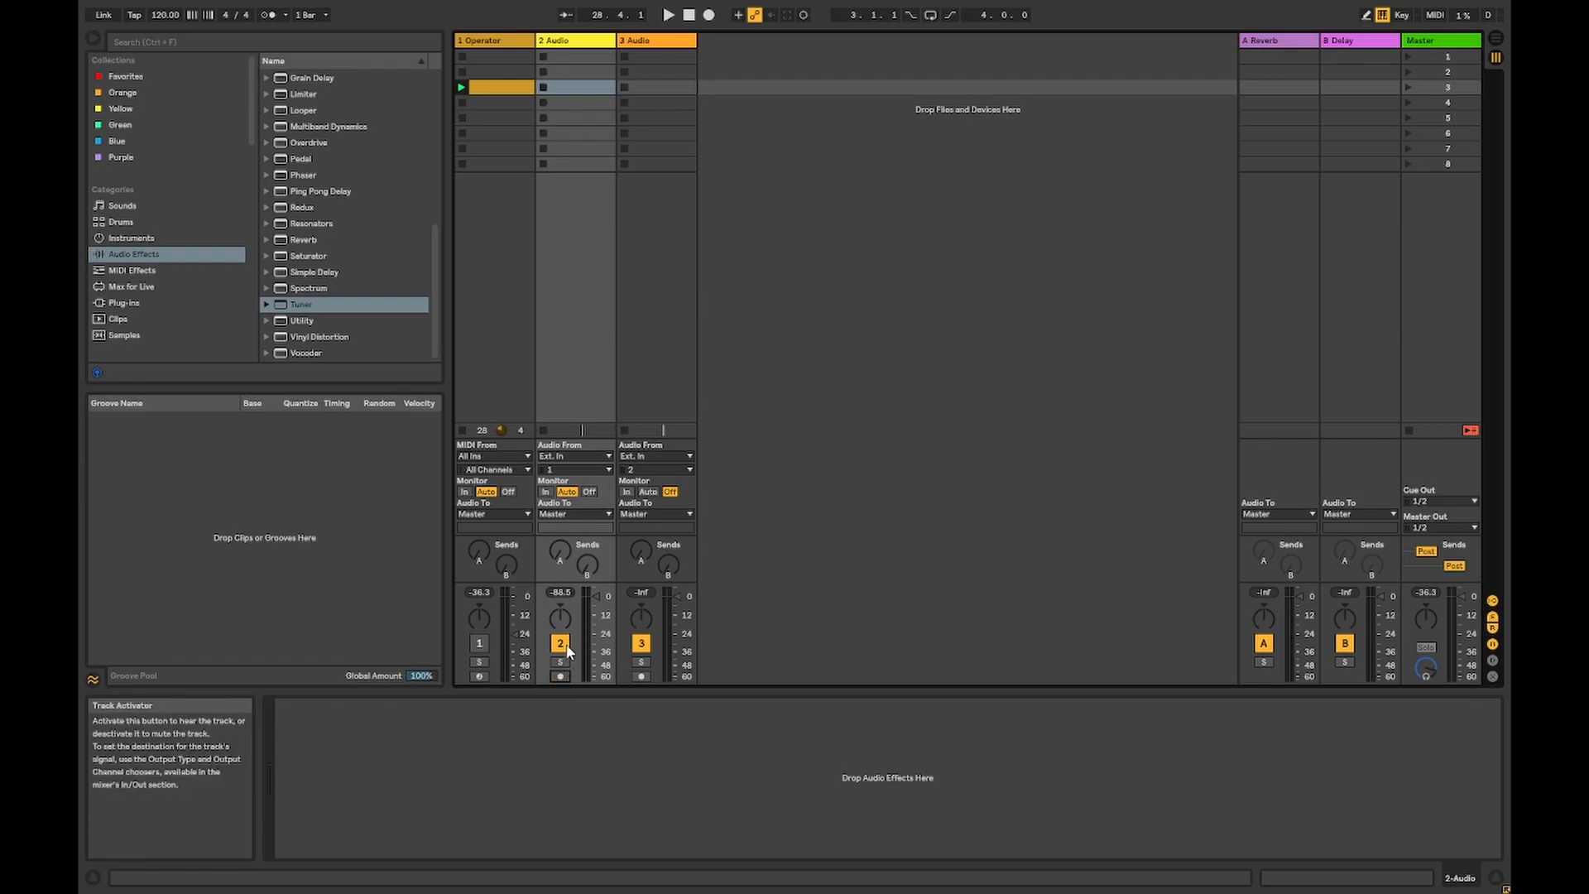
pyautogui.moveTo(509, 66)
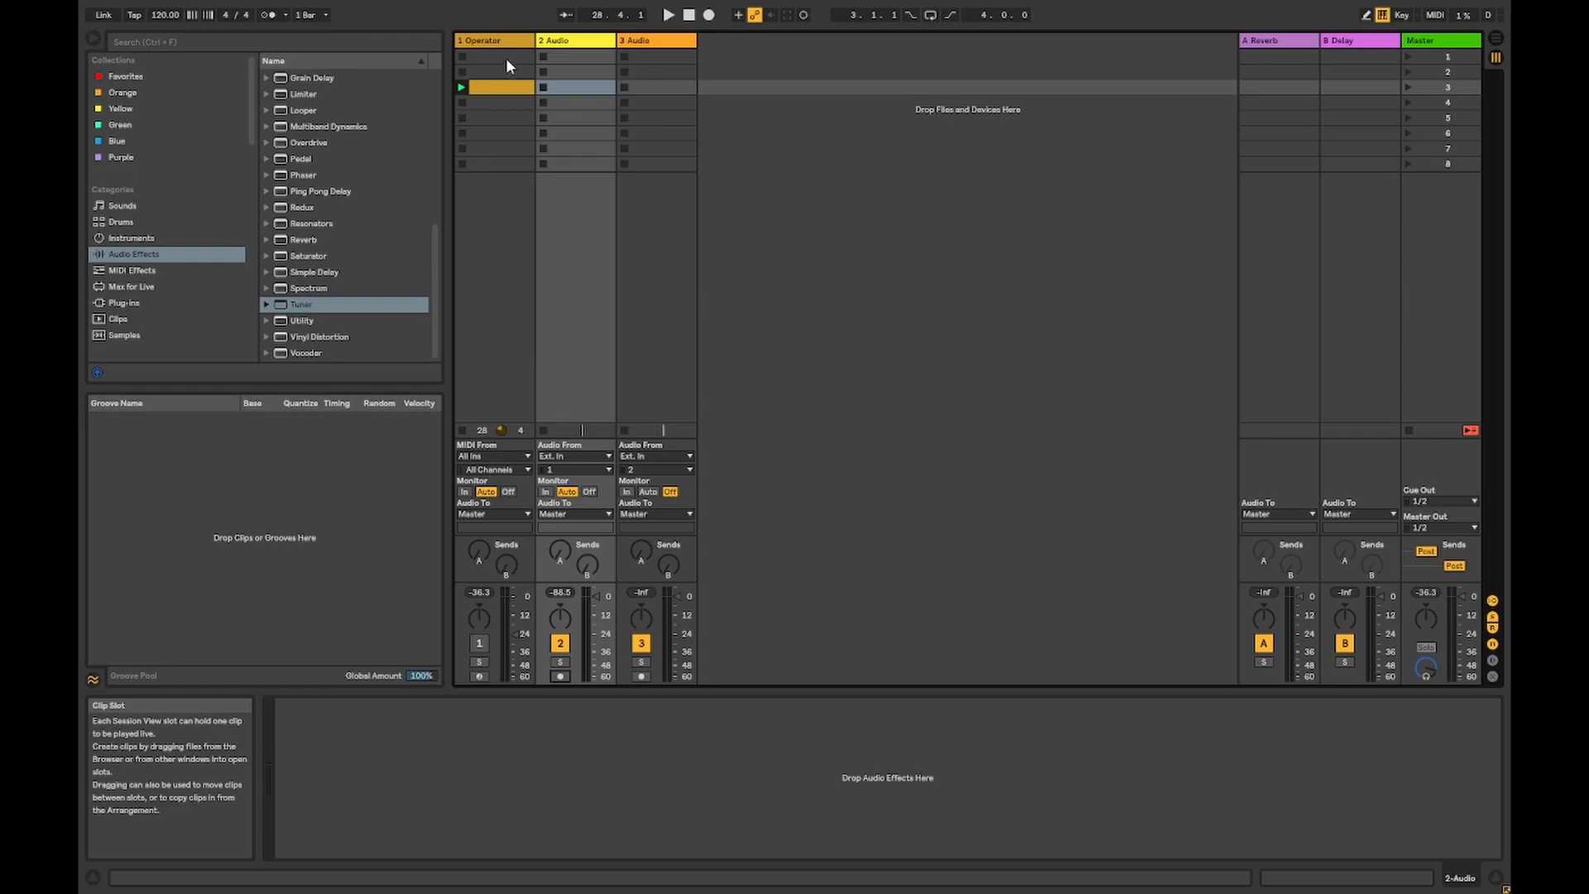
# - Return to track 1 so the Tuner reads Operator's pitch during playback
pyautogui.click(484, 39)
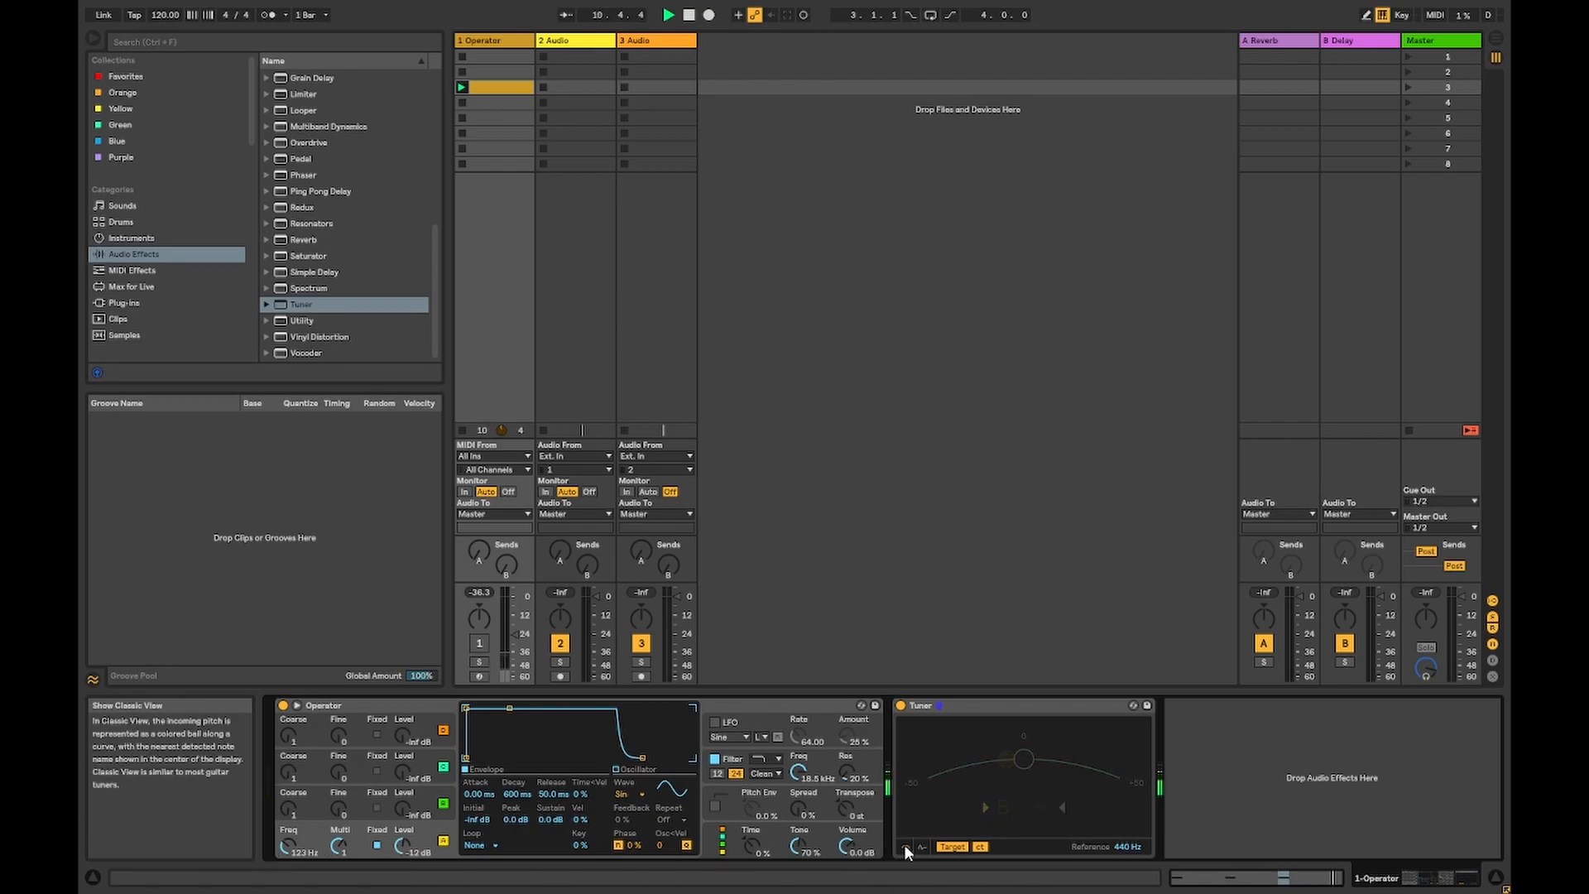
# - View the Tuner histogram, toggle its range Manual/Auto, and show the reading in Hz
pyautogui.click(914, 847)
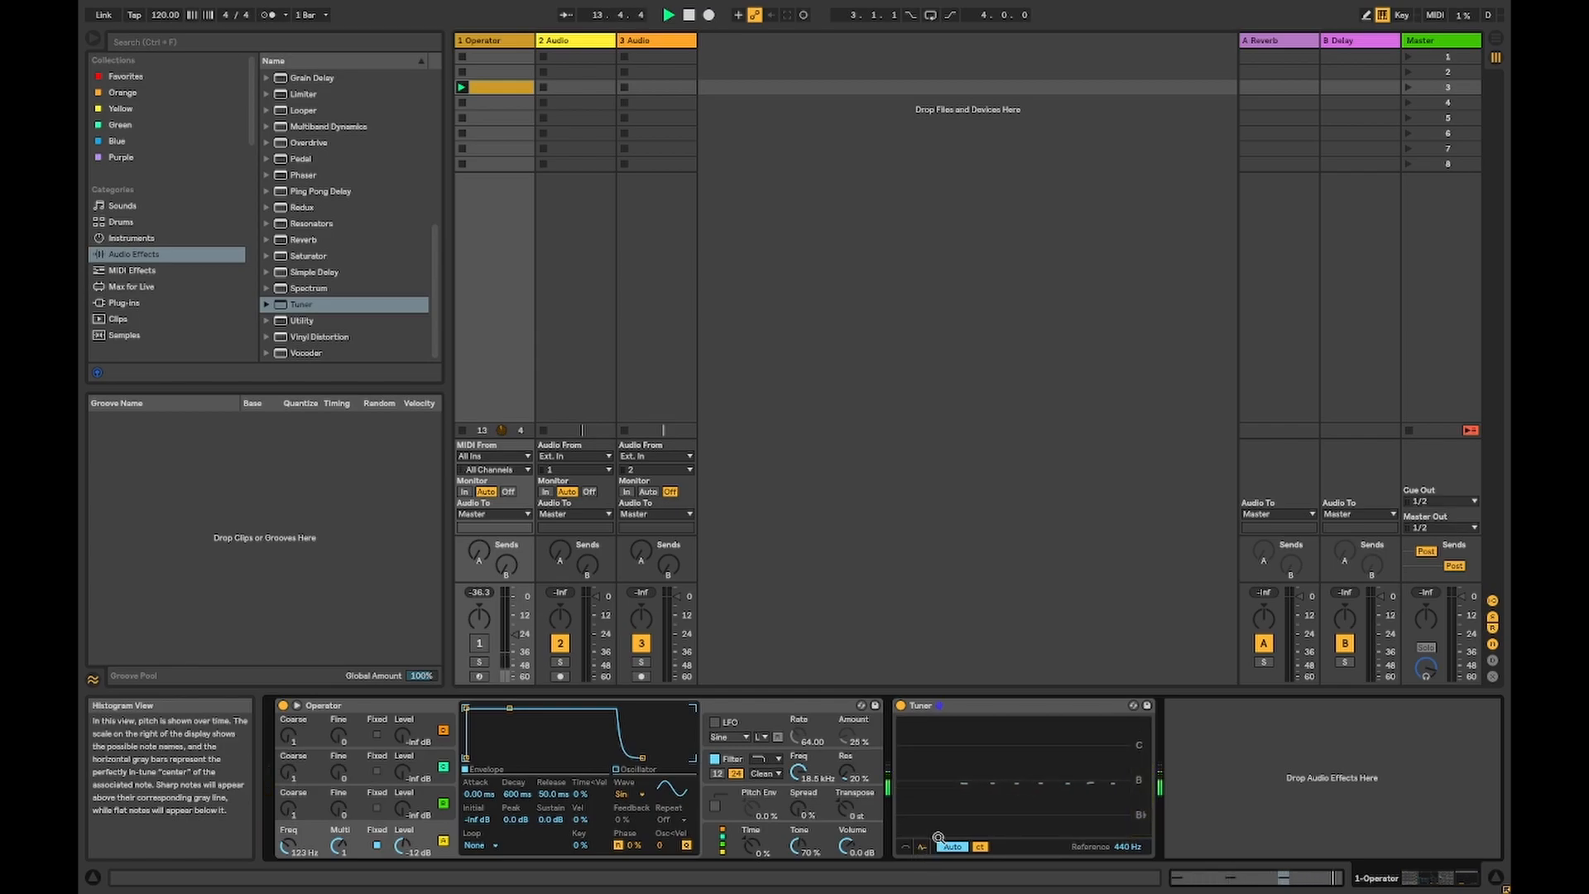
pyautogui.click(949, 848)
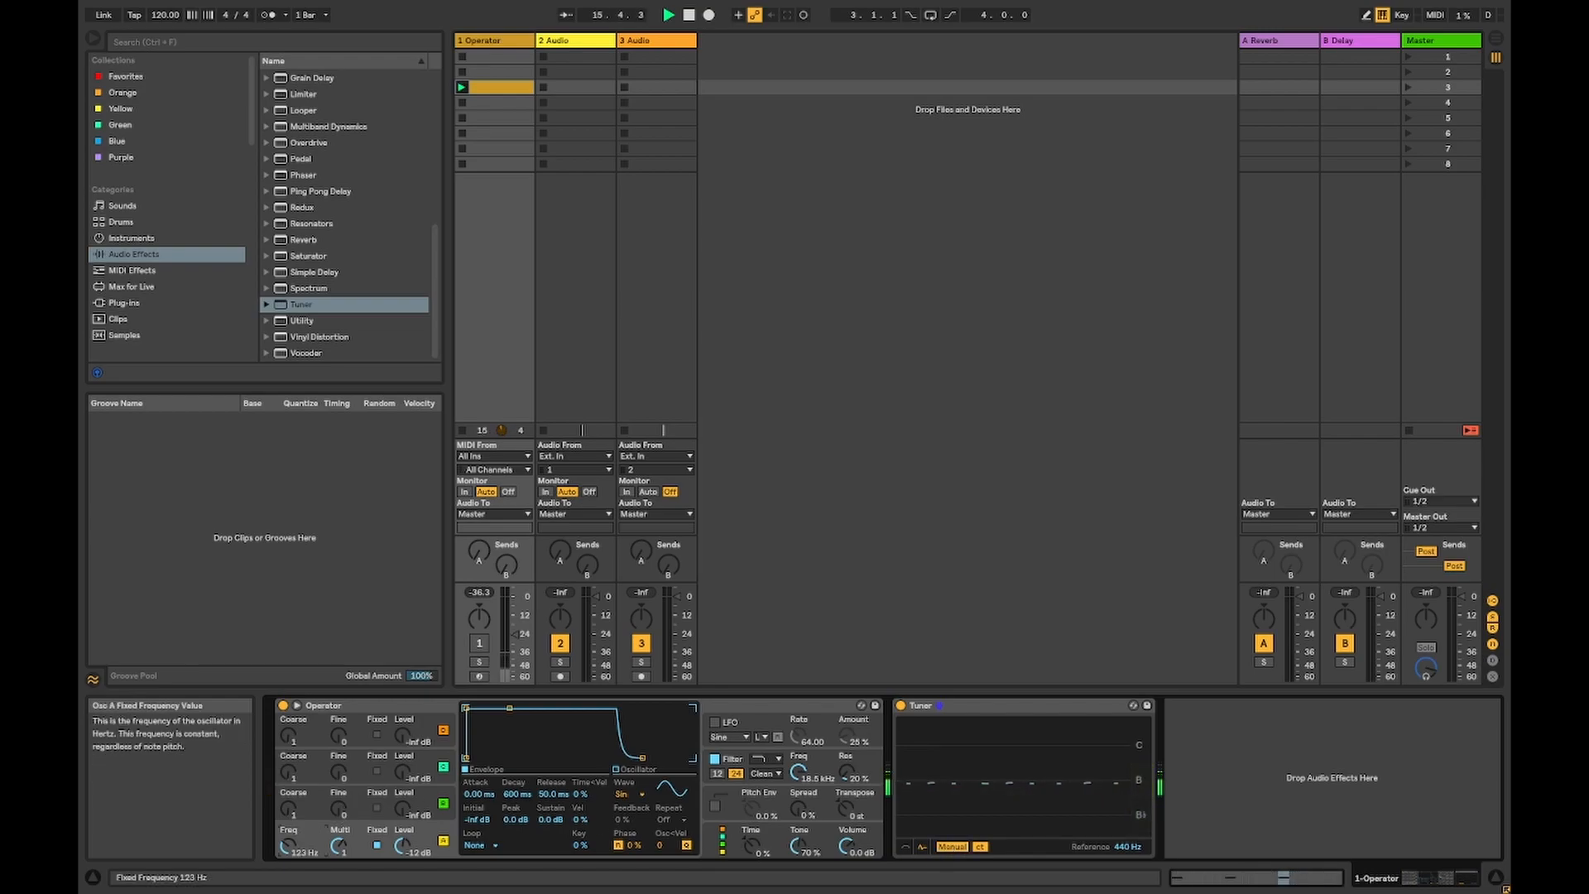
pyautogui.click(949, 846)
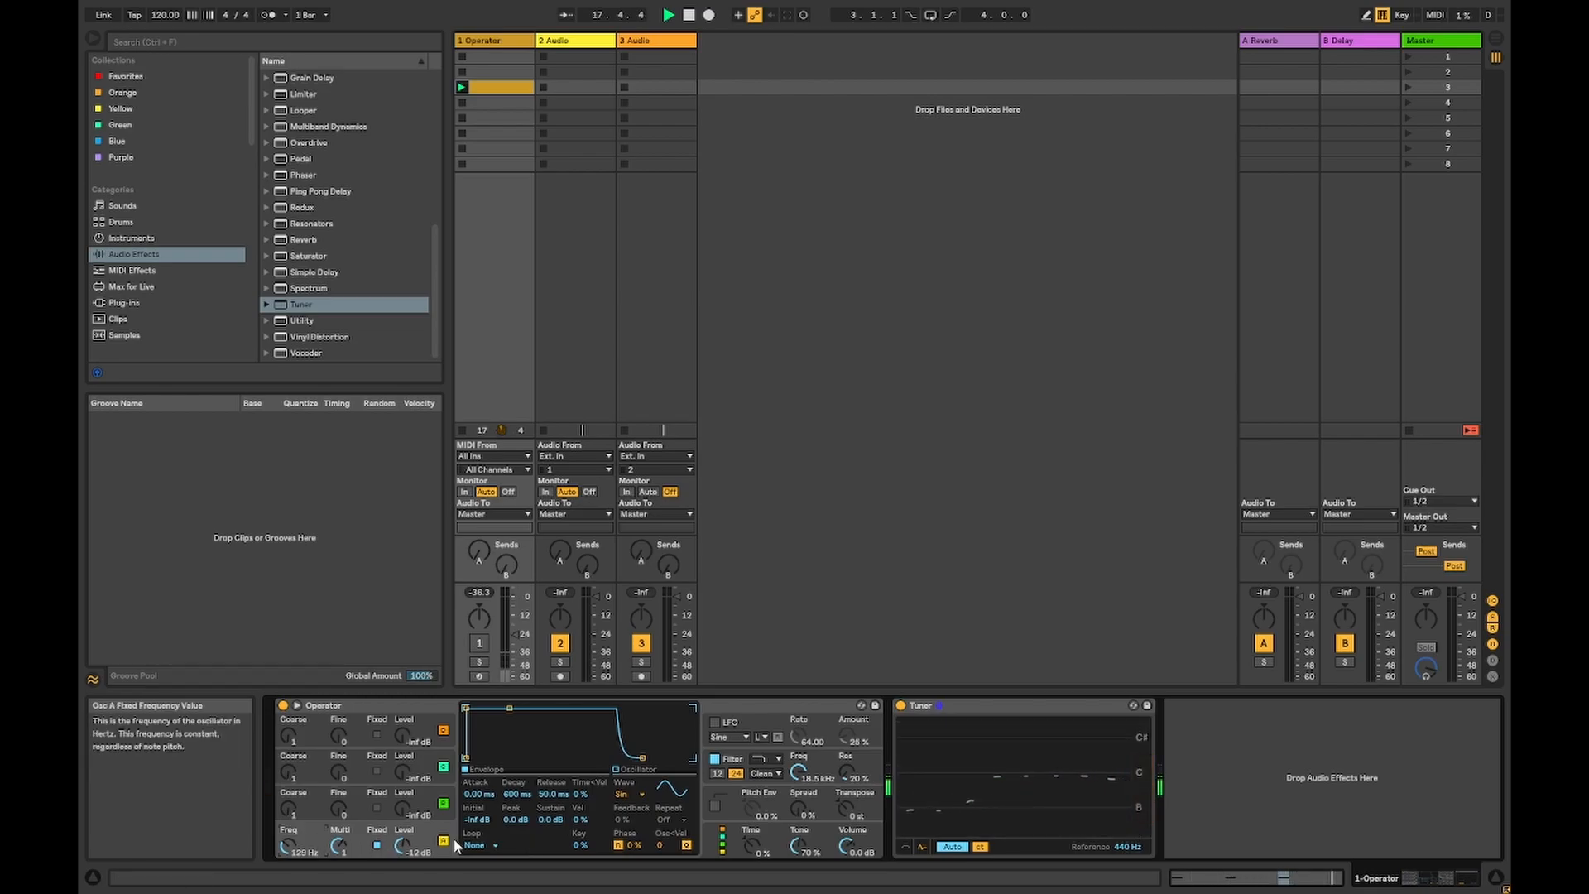
pyautogui.click(980, 844)
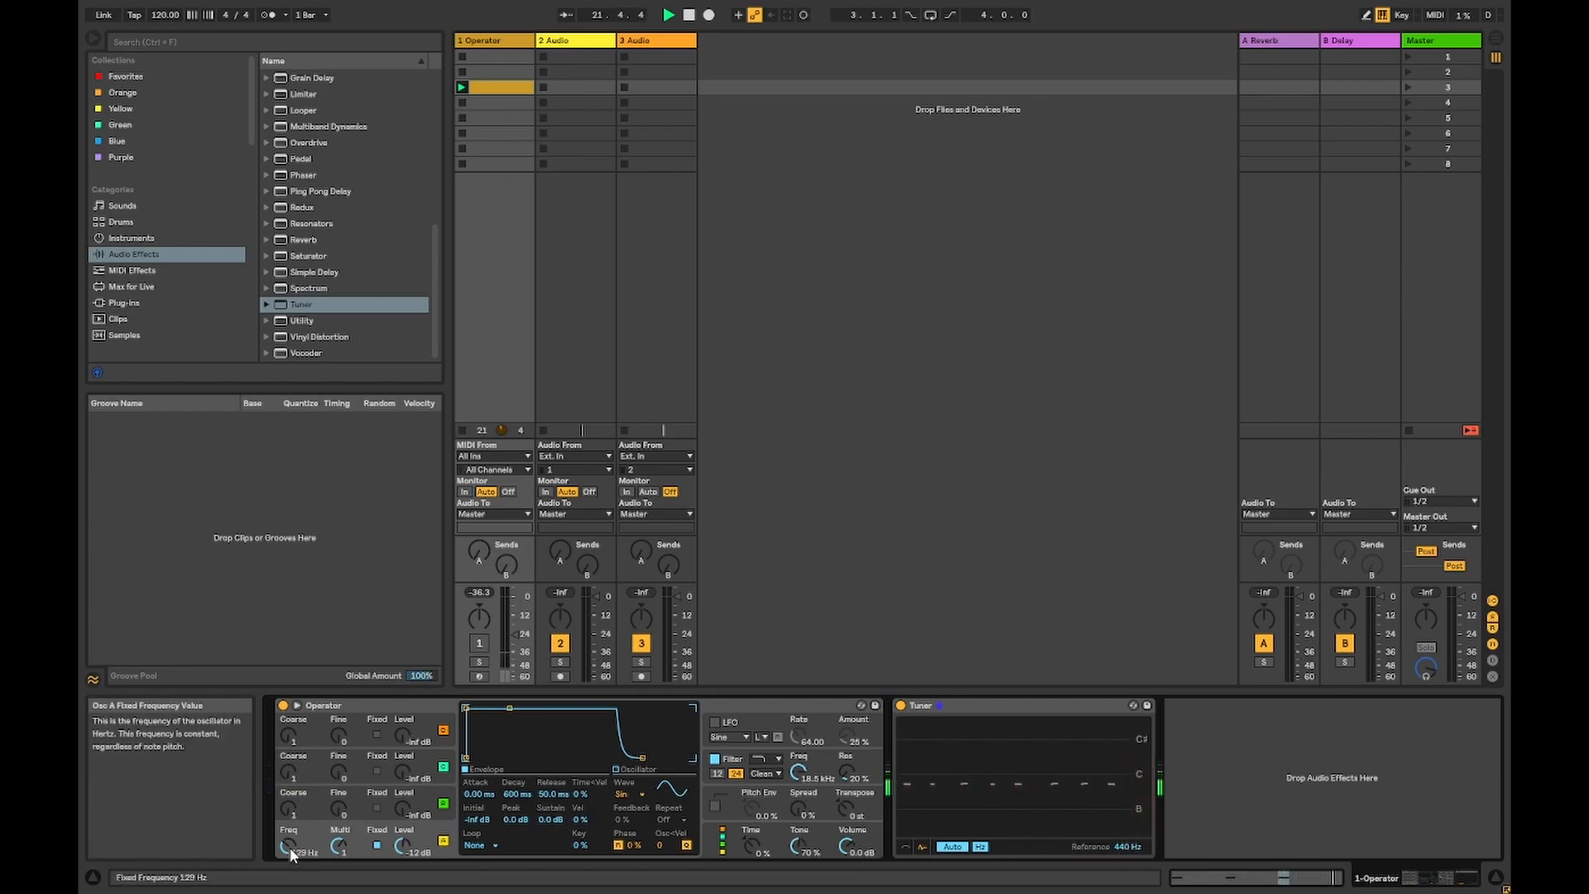
# - Raise Operator's oscillator frequency to 135 Hz and return the Tuner to classic view
pyautogui.moveTo(289, 843); pyautogui.dragTo(288, 849)
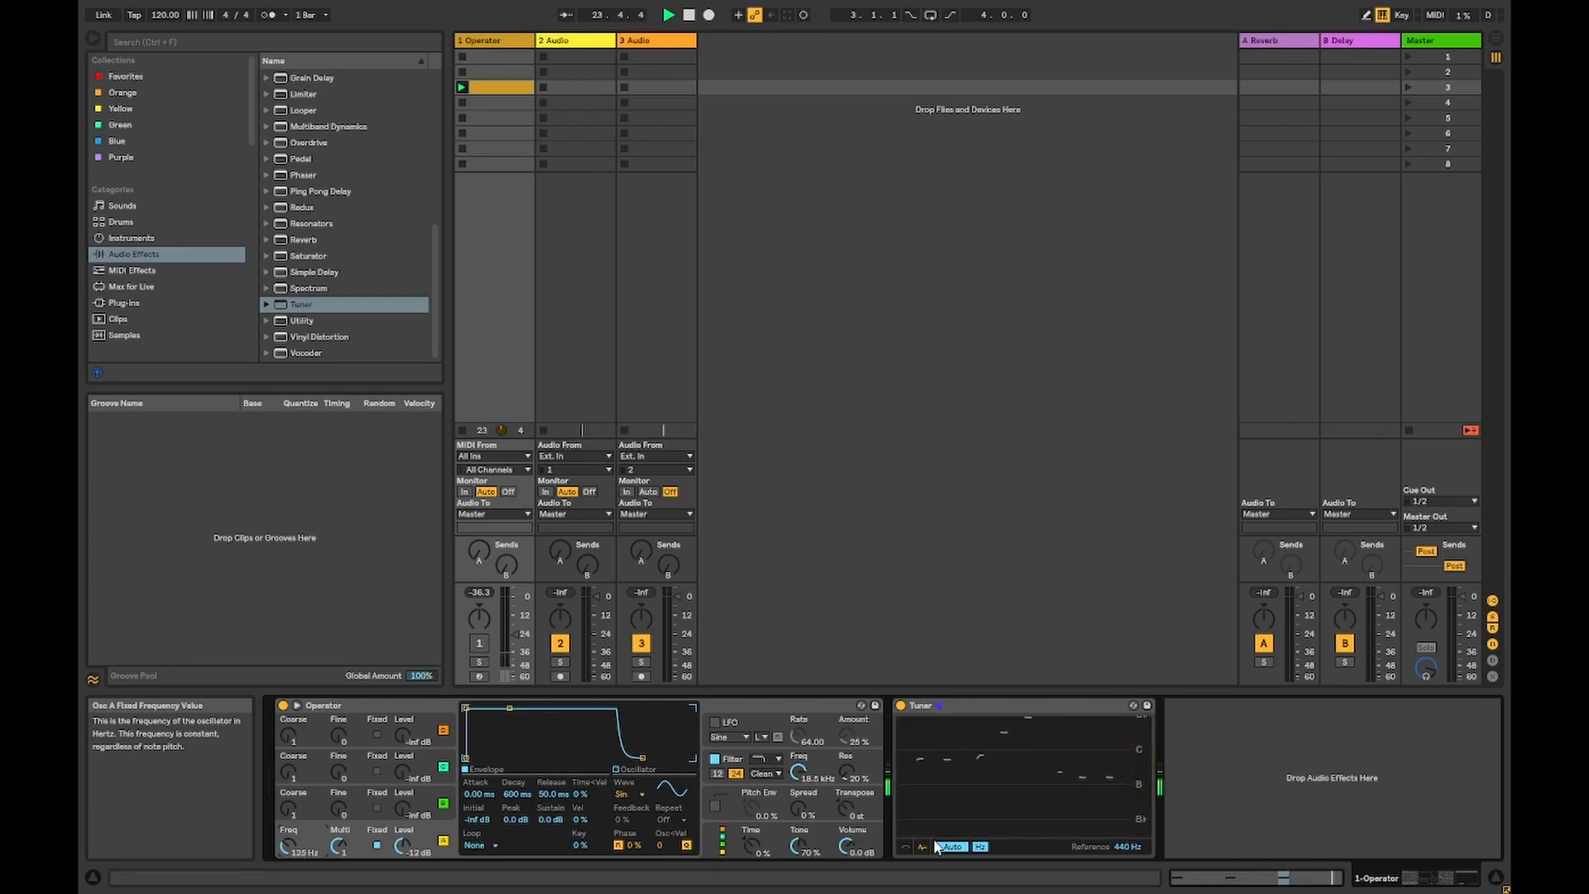
pyautogui.click(917, 848)
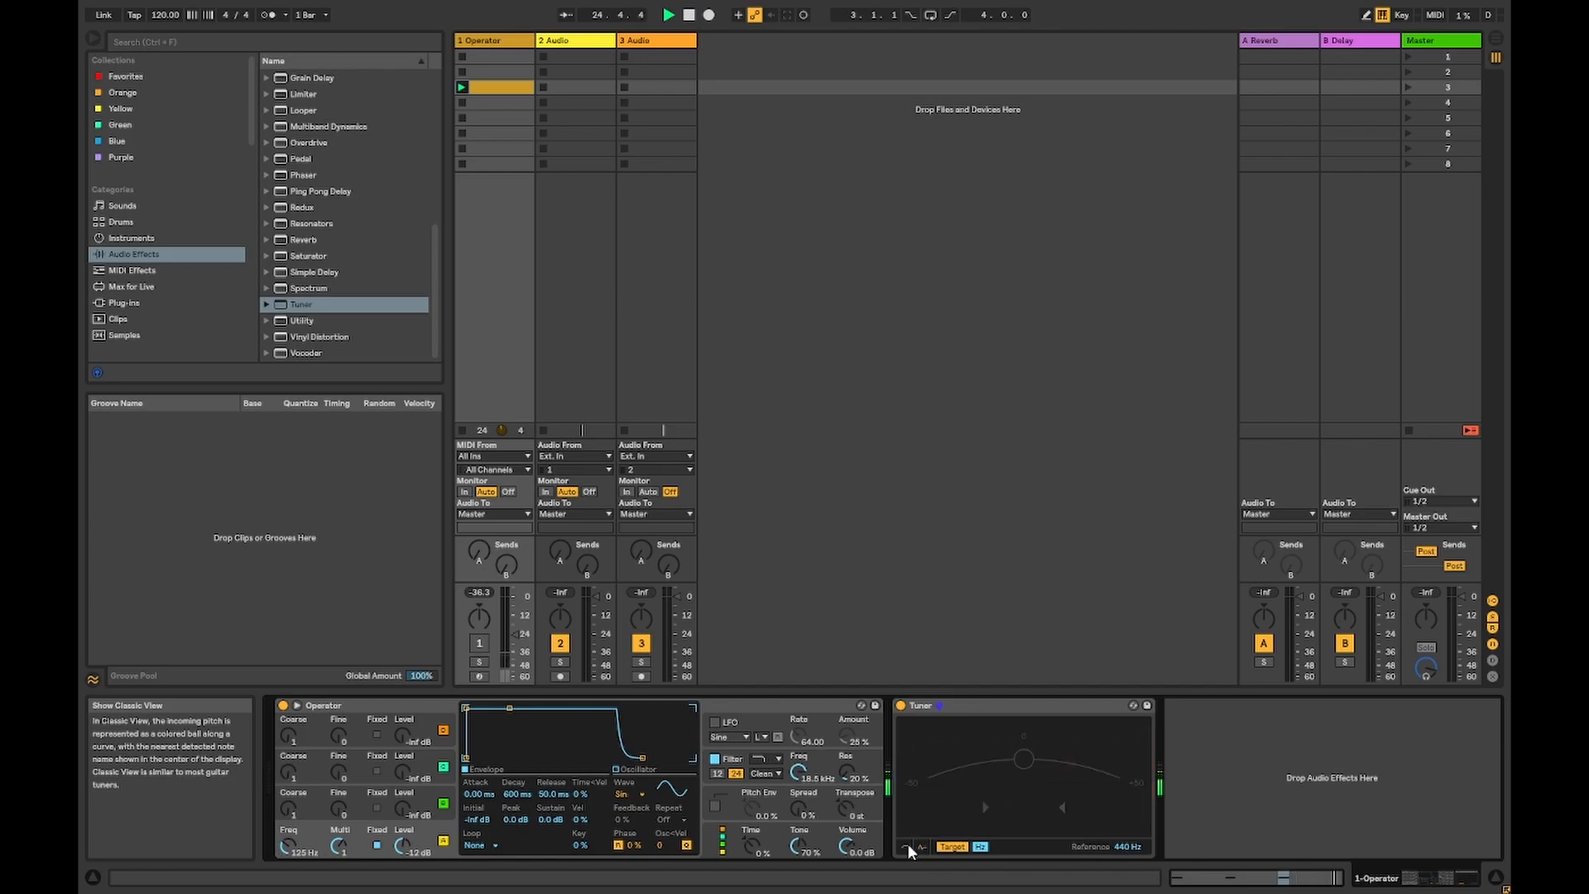